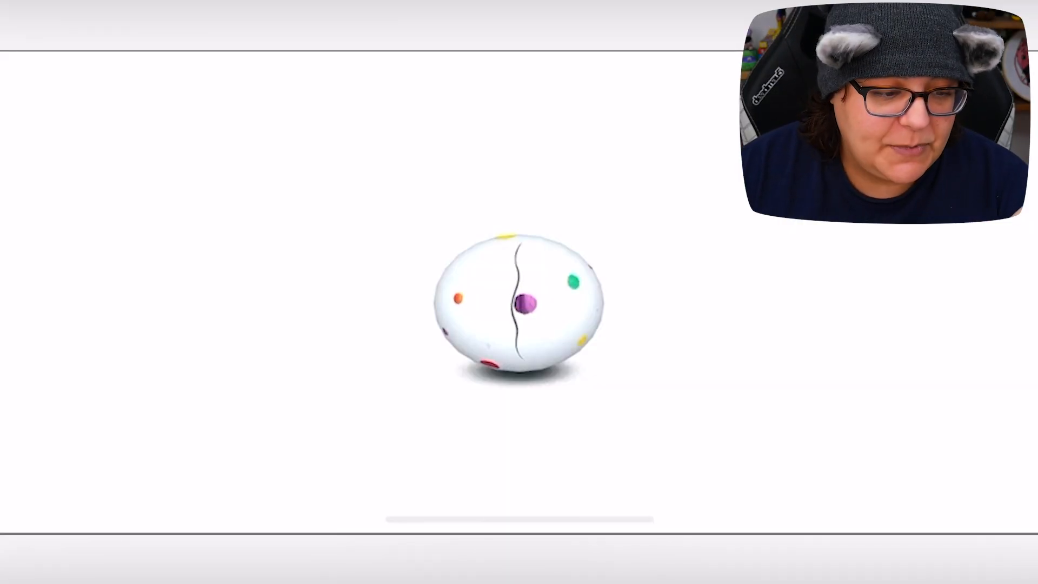
# Tap the white spotted egg to crack it open.
pyautogui.click(518, 303)
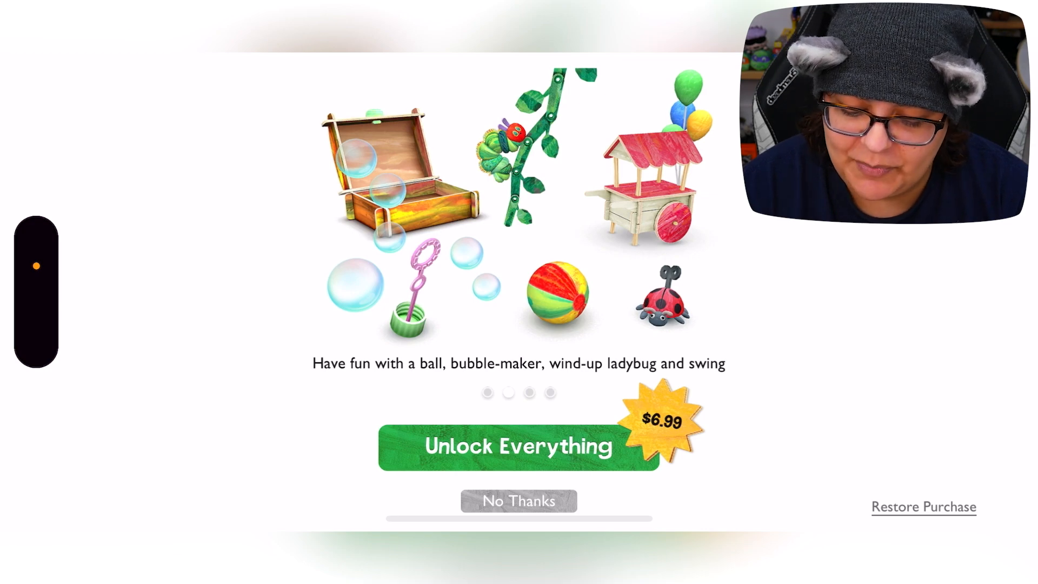
# Buy the $6.99 Unlock Everything offer to unlock the full game.
pyautogui.click(519, 501)
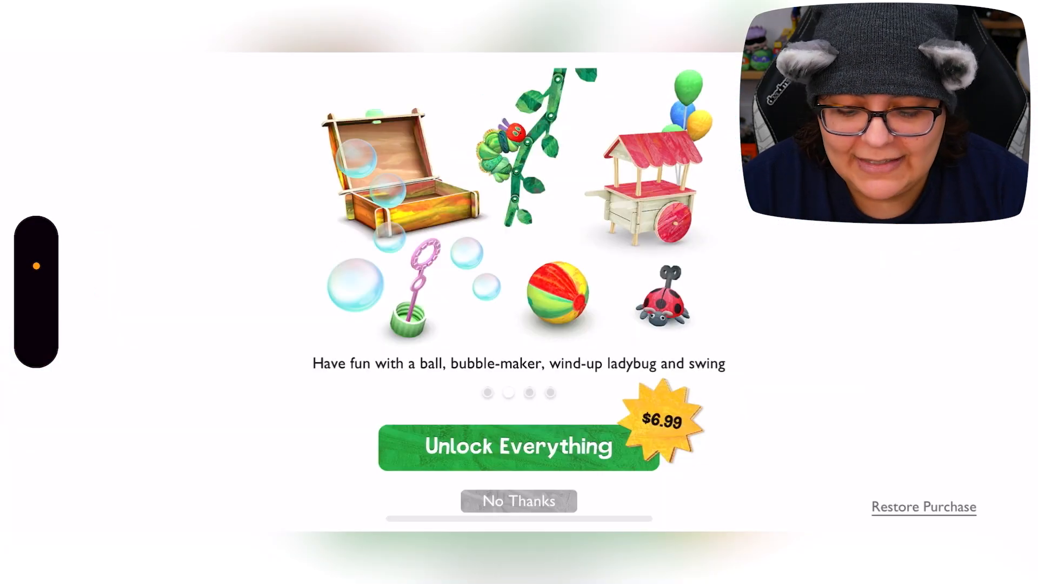
pyautogui.click(519, 501)
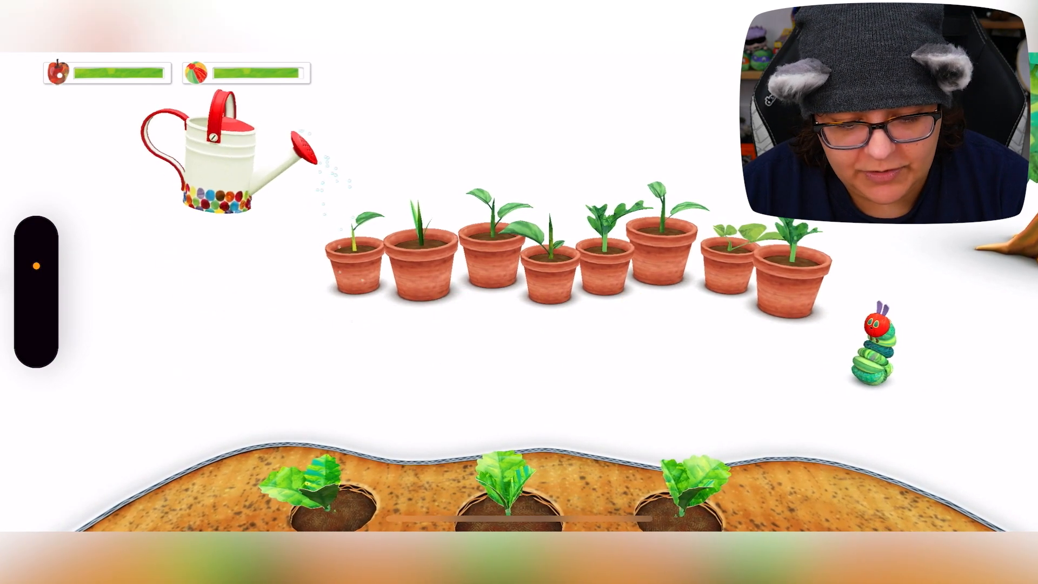
# Tip the watering can over the row of potted seedlings to water them.
pyautogui.moveTo(218, 153); pyautogui.dragTo(318, 152)
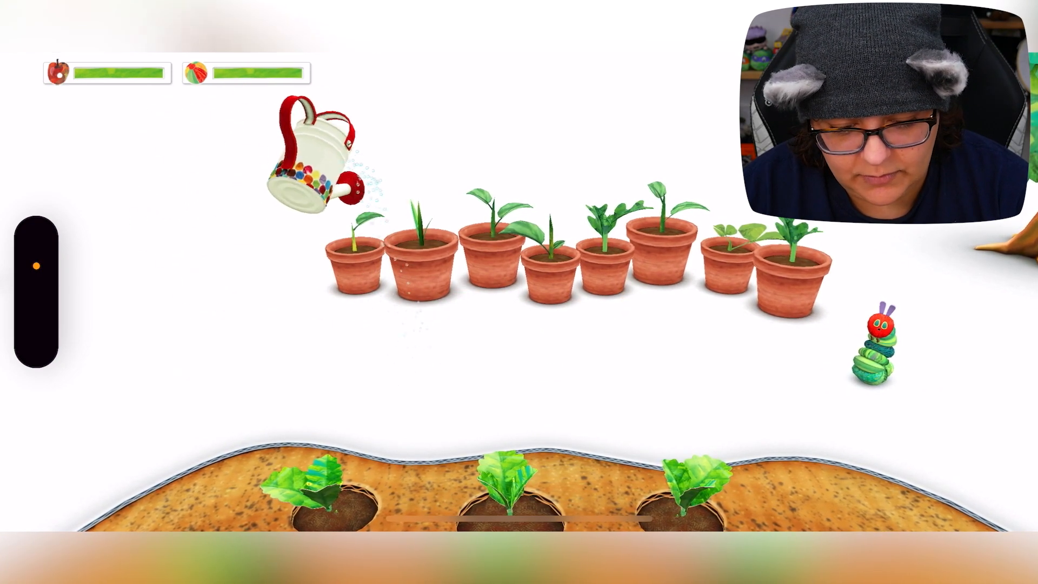